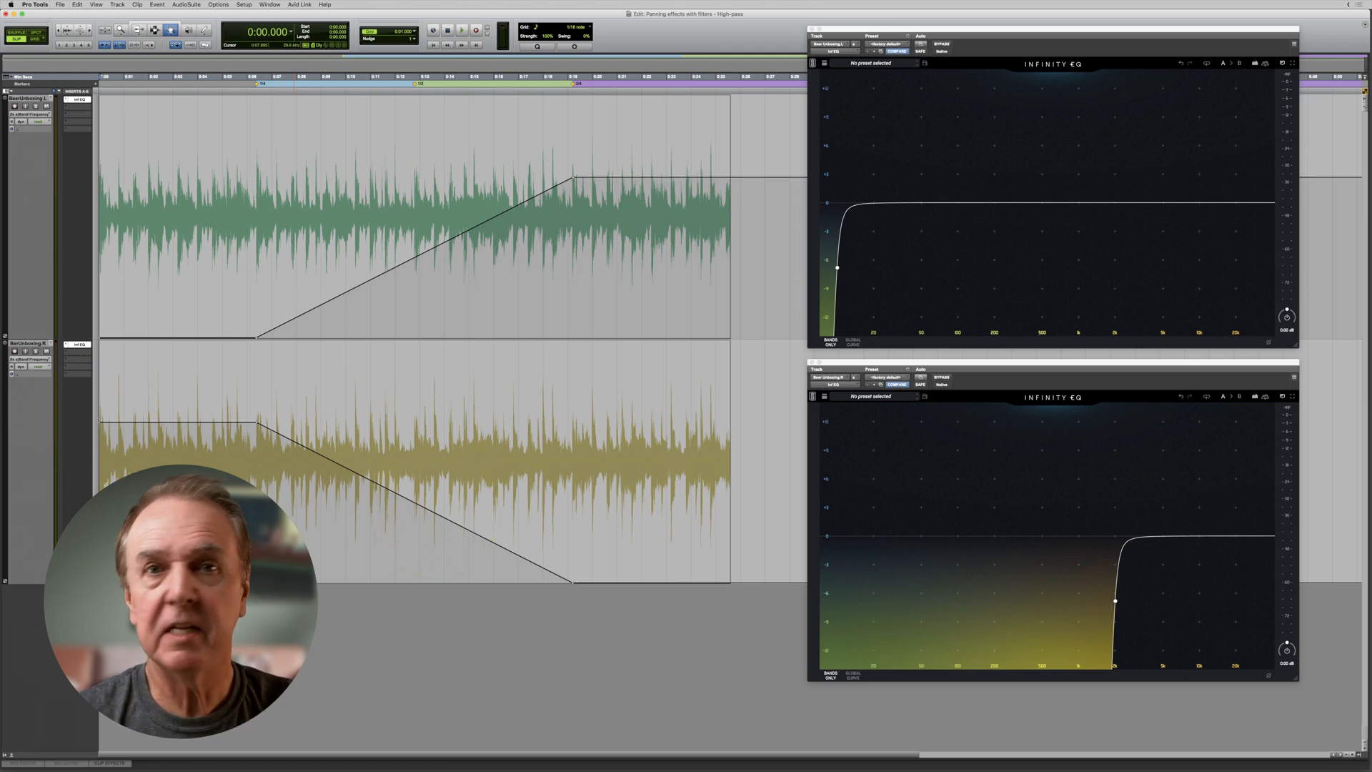
# Step: Play the Low-pass session so both tracks' Infinity EQ low-pass filters sweep in opposite directions
pyautogui.click(461, 30)
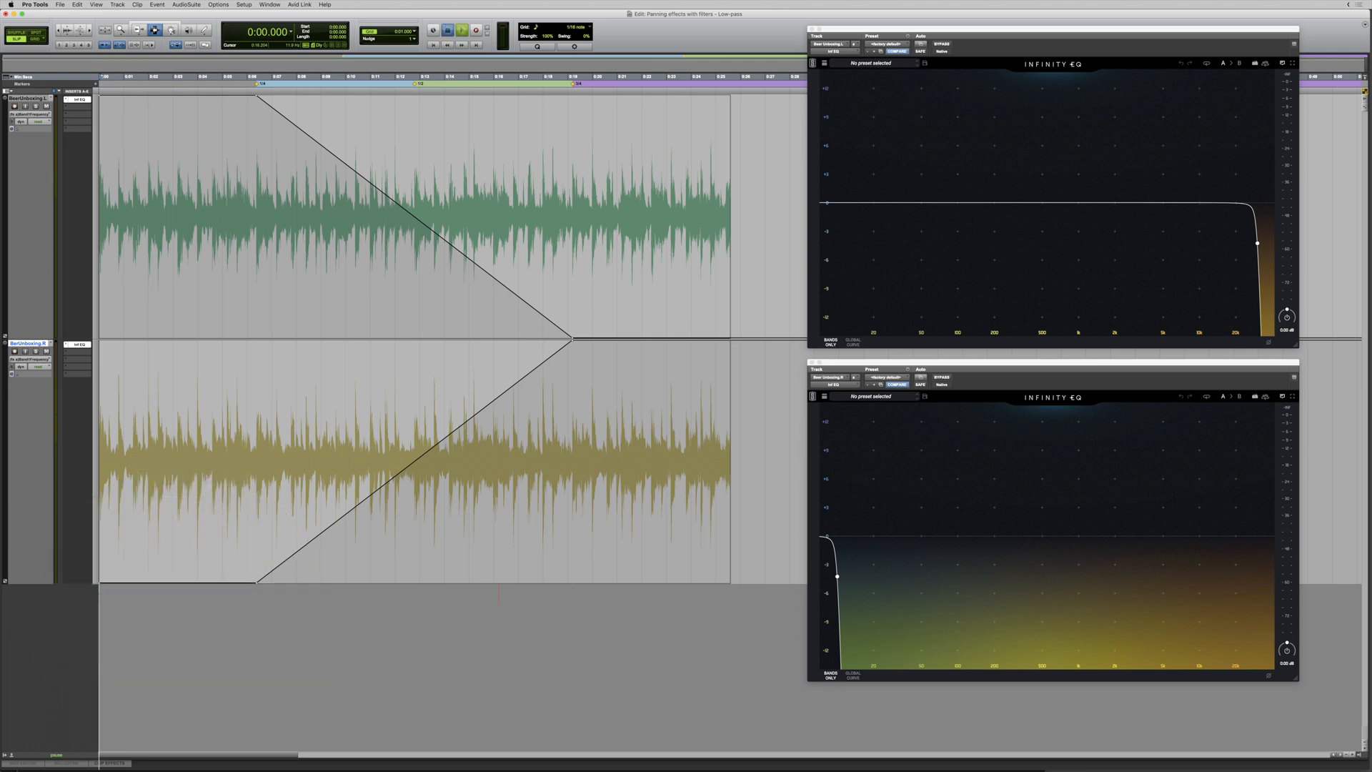
pyautogui.click(463, 30)
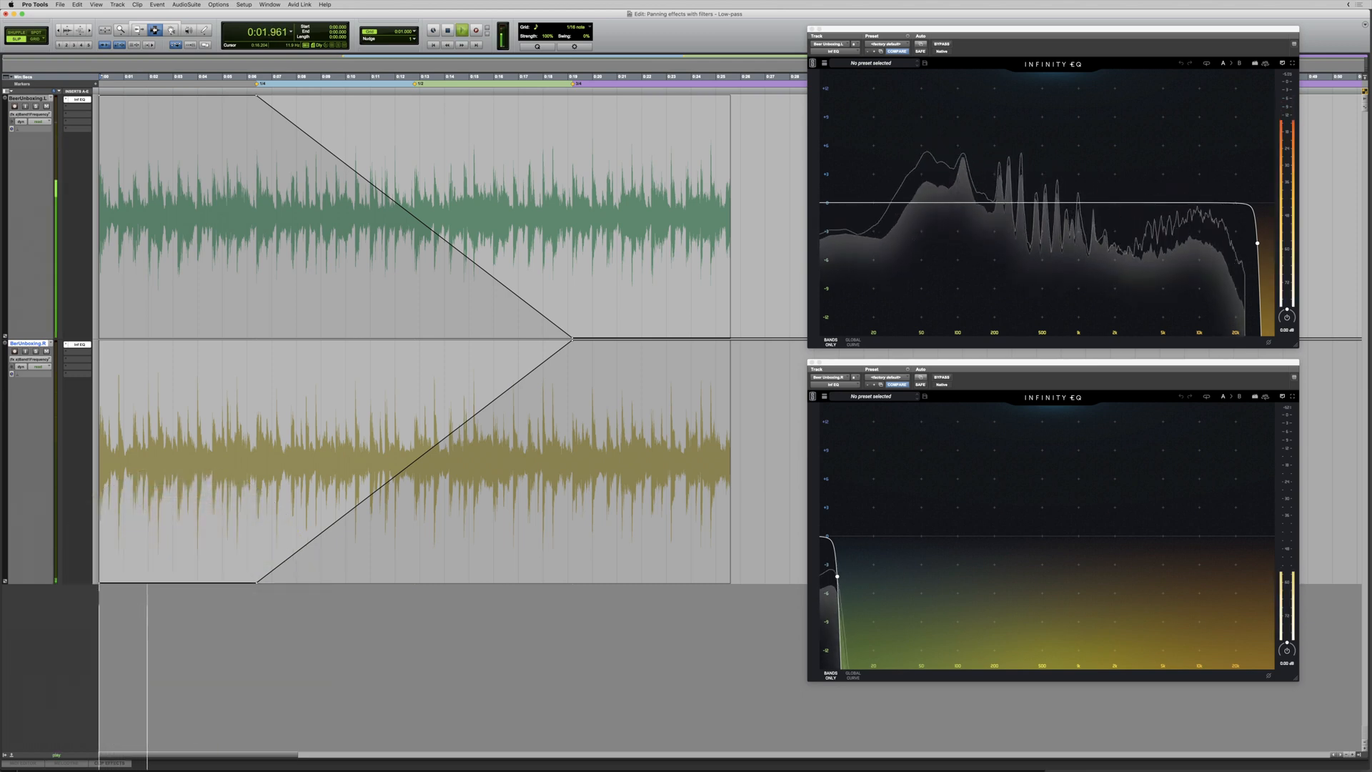